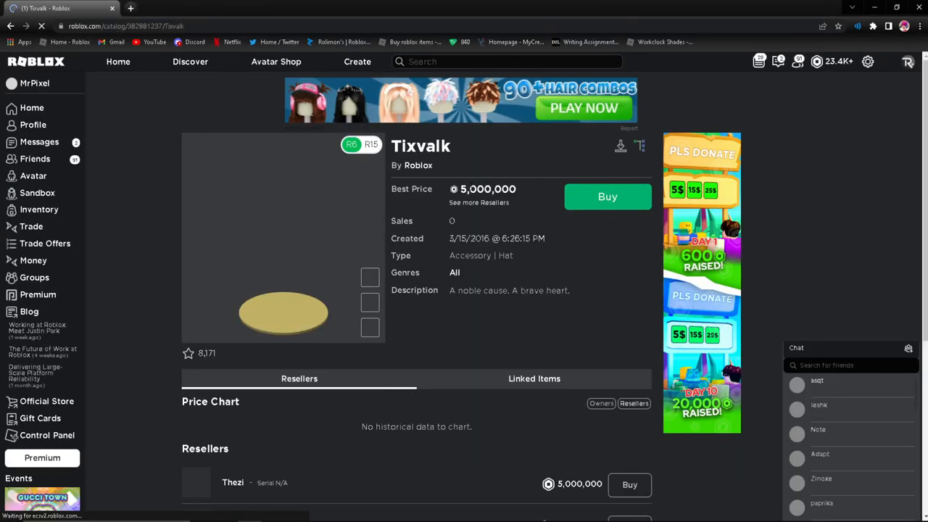
Scroll down the Tixvalk catalog page through its owners list.
scroll("down", 3)
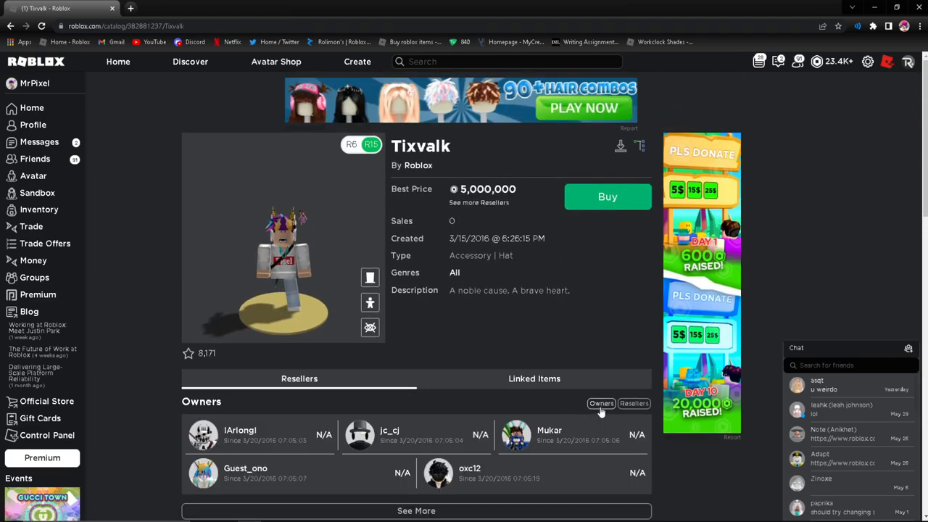
scroll("down", 3)
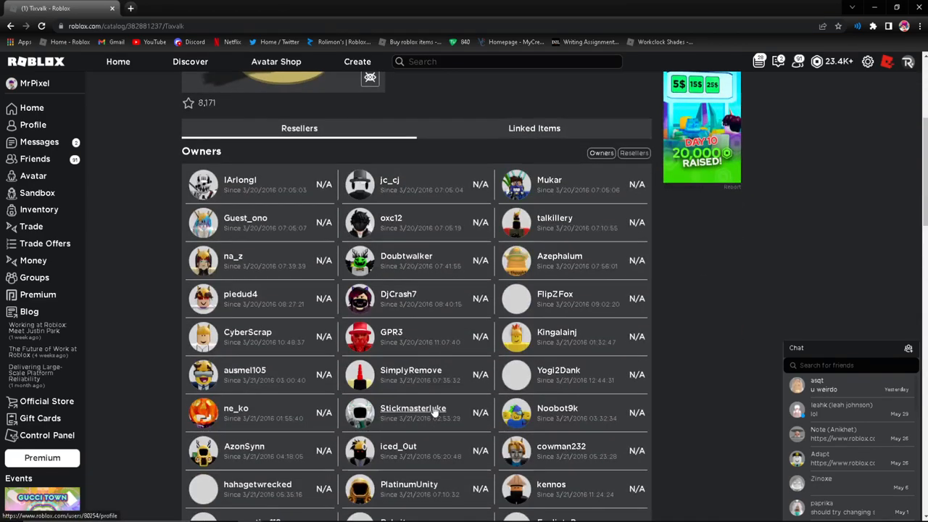
scroll("down", 3)
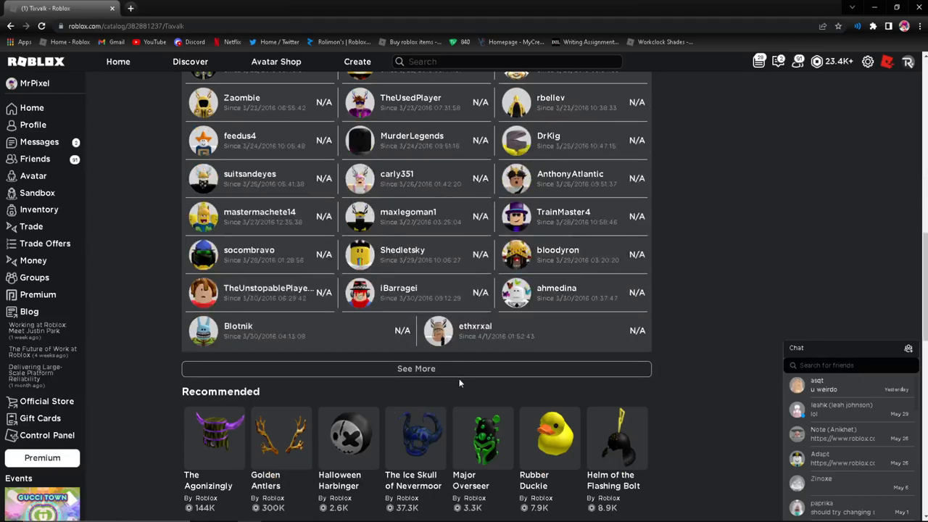
scroll("down", 3)
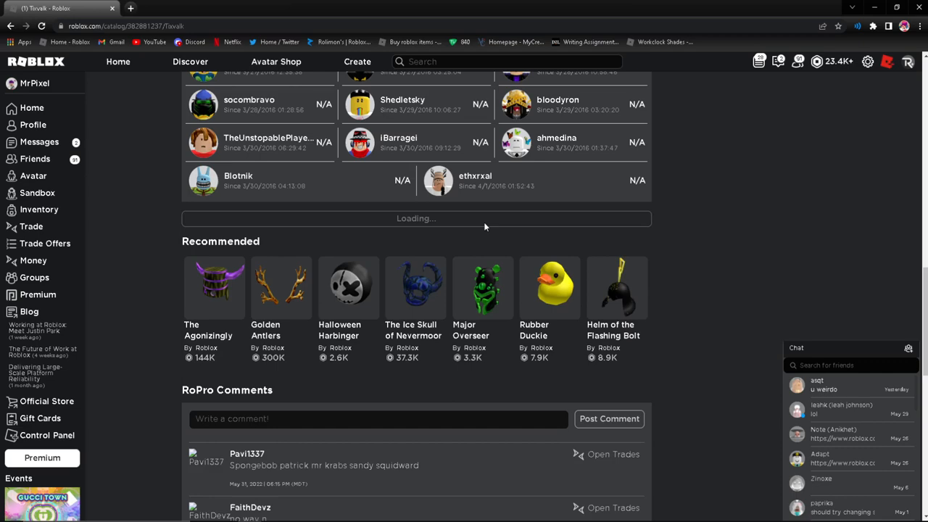
scroll("down", 3)
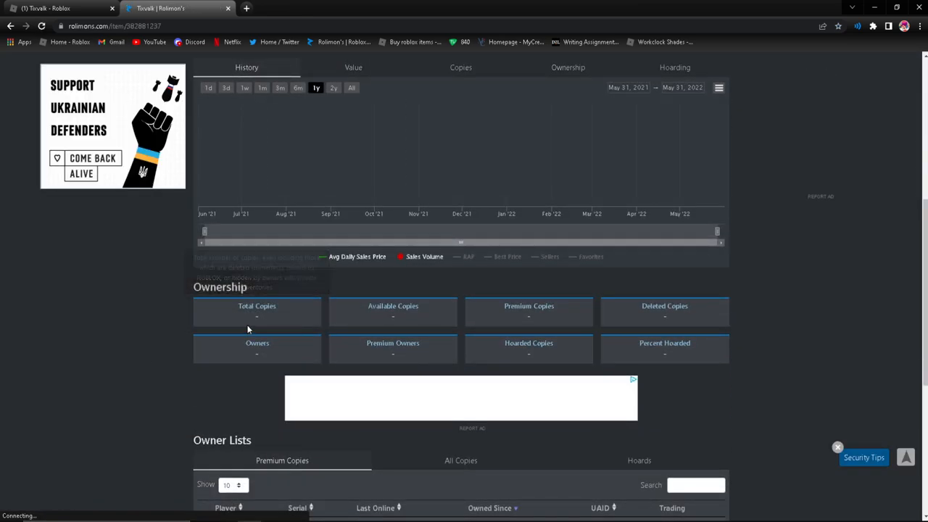
Check Tixvalk's Ownership and Owner Lists on Rolimon's, then go back to the Roblox catalog page.
scroll("down", 3)
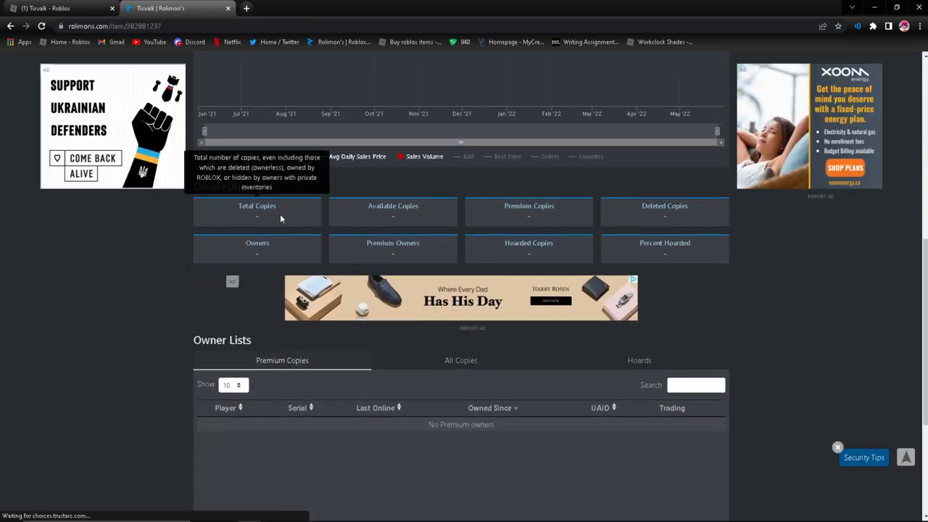
left_click(41, 26)
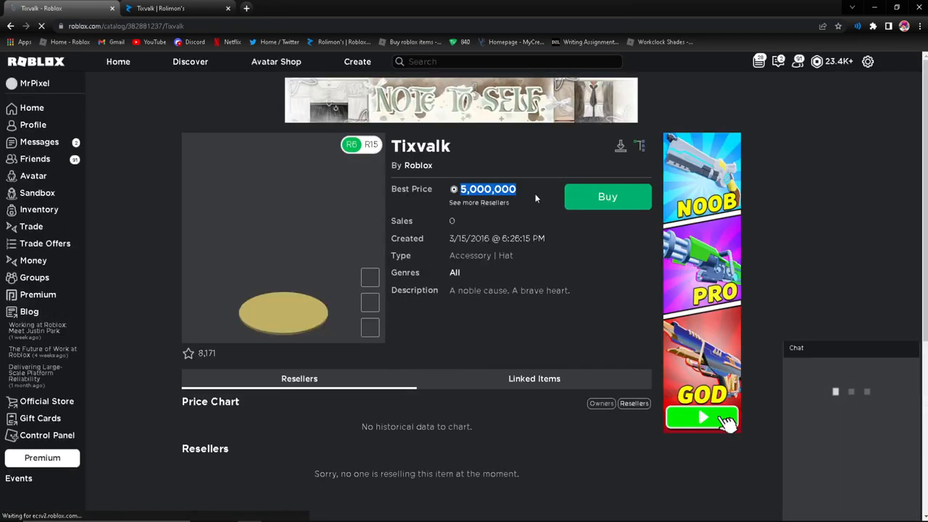
View Tixvalk's resellers at 5,000,000, 9,000,000 and 10,000,000, then switch to Rolimon's.
scroll("down", 3)
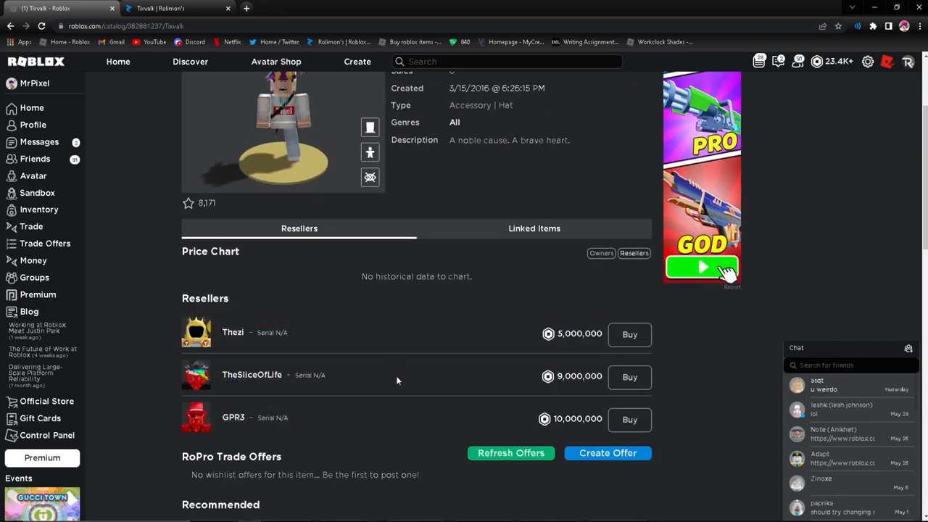
left_click(160, 8)
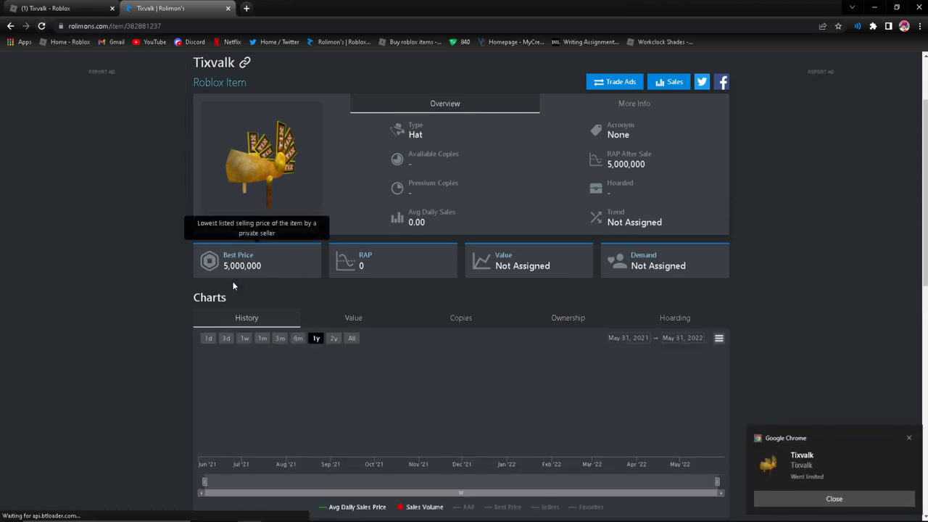
Confirm Tixvalk went limited with a 5,000,000 best price on Rolimon's, then go to My Inventory.
scroll("down", 3)
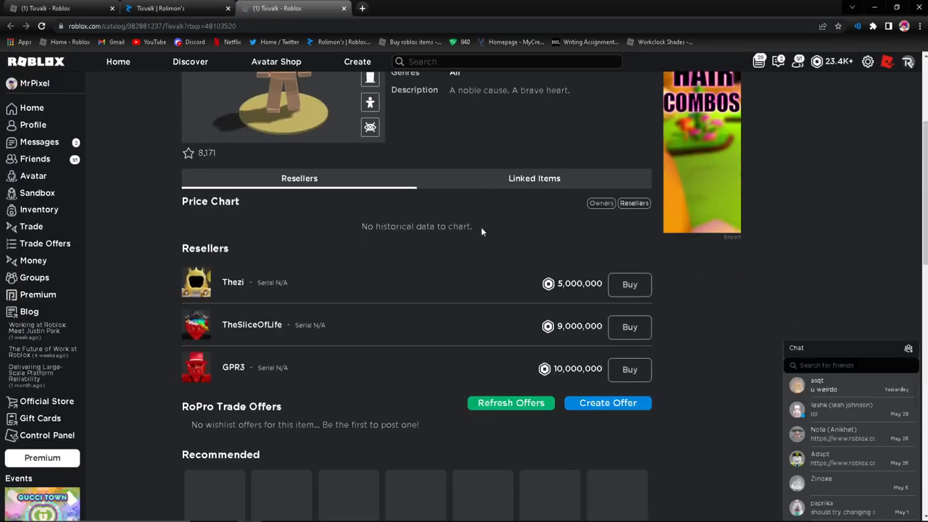
left_click(177, 9)
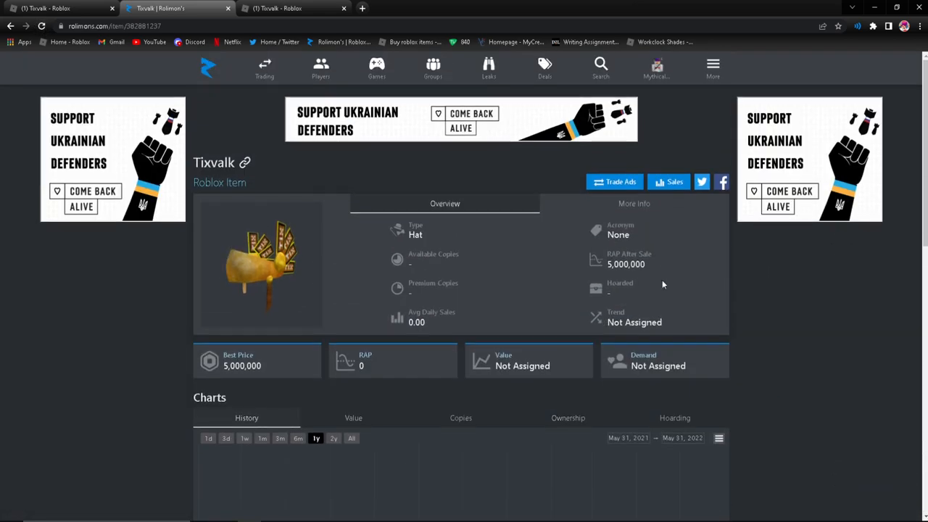
scroll("down", 3)
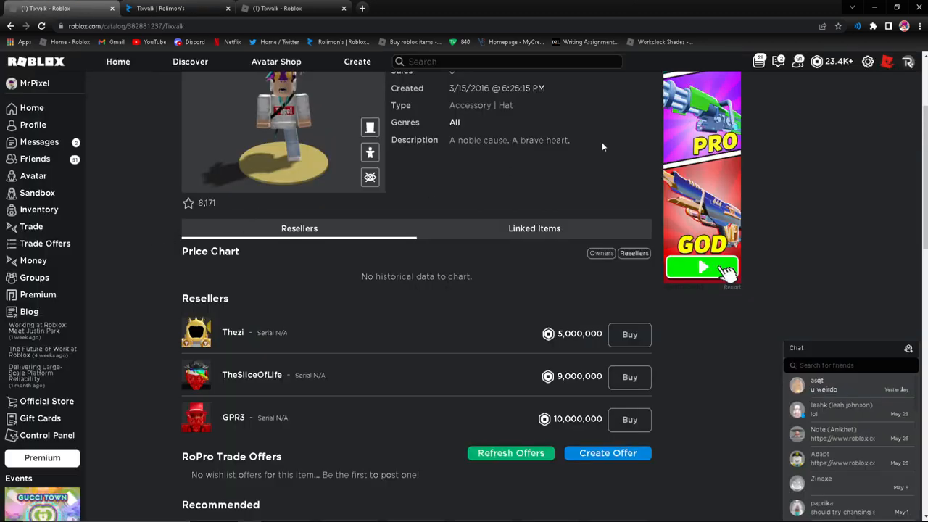
left_click(37, 209)
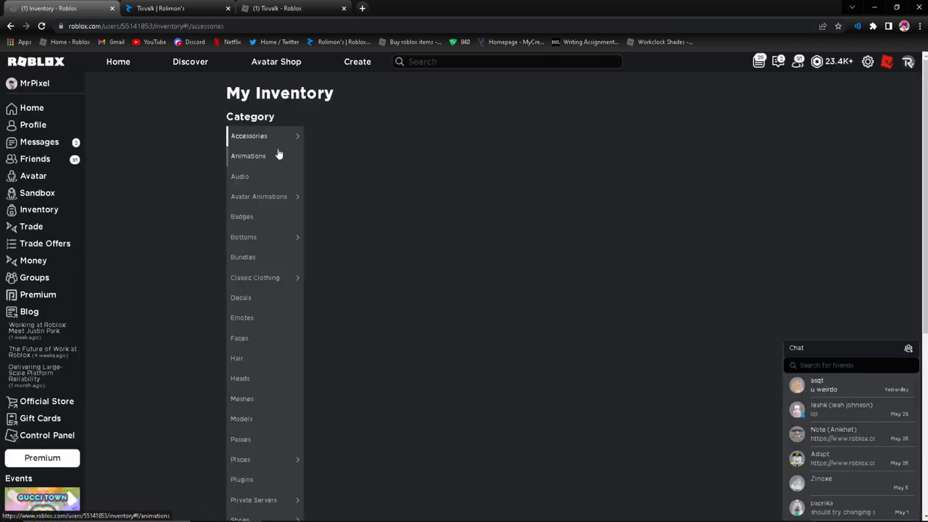
Show head accessories in My Inventory and go to the DIY Clockwork hat's page.
left_click(249, 136)
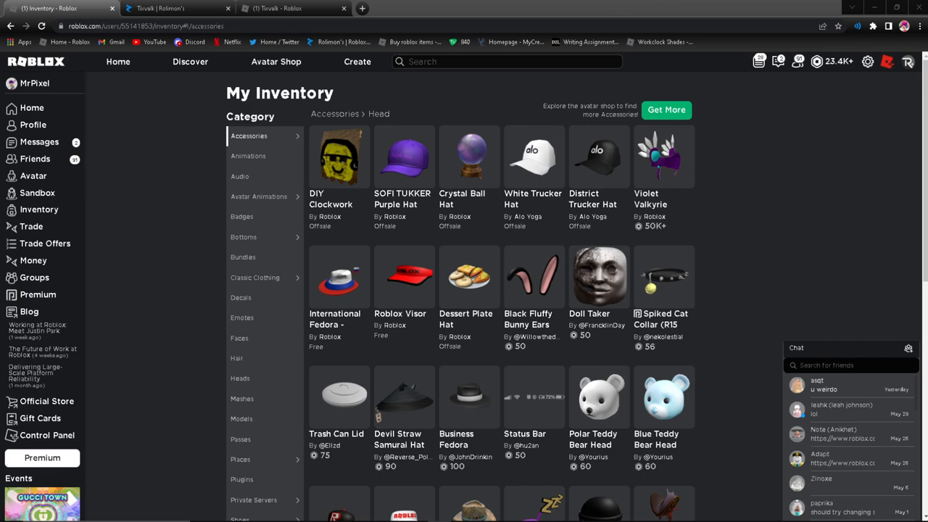
left_click(340, 156)
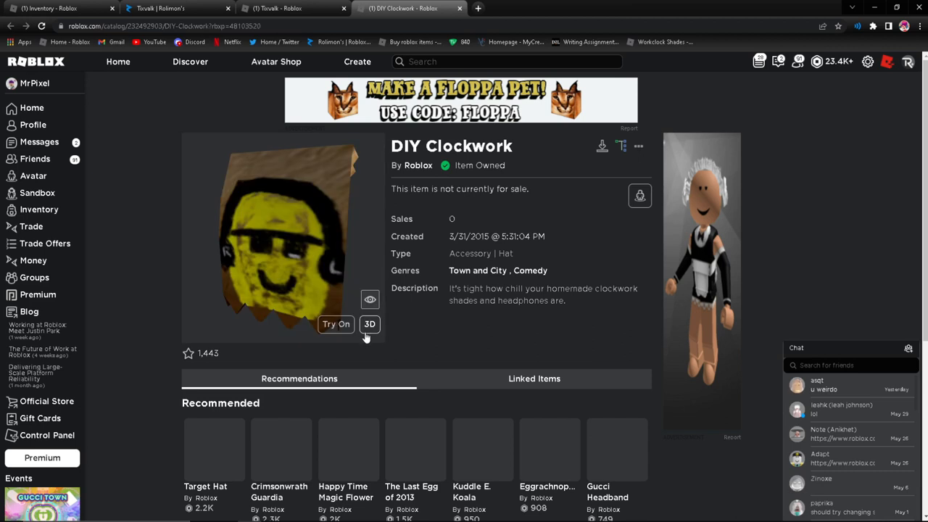
Try the DIY Clockwork hat on the avatar preview.
left_click(336, 325)
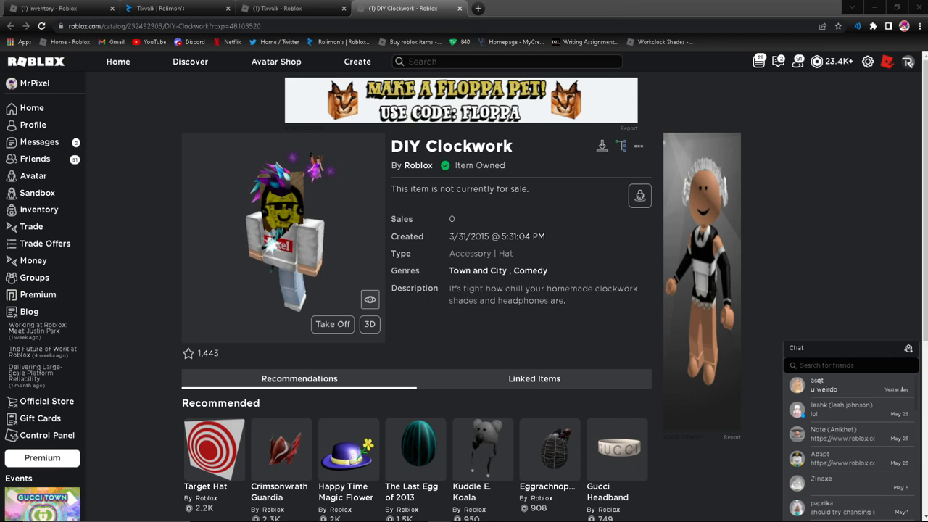
mouse_move(189, 287)
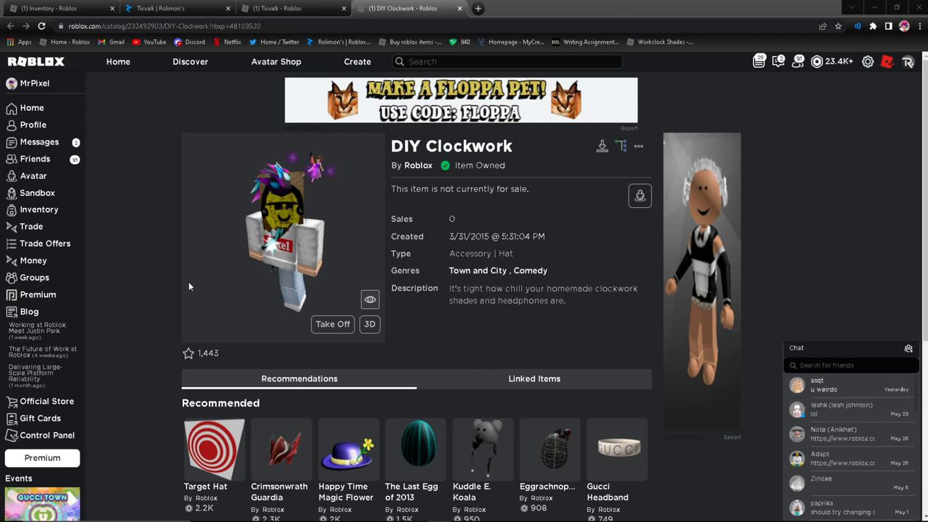